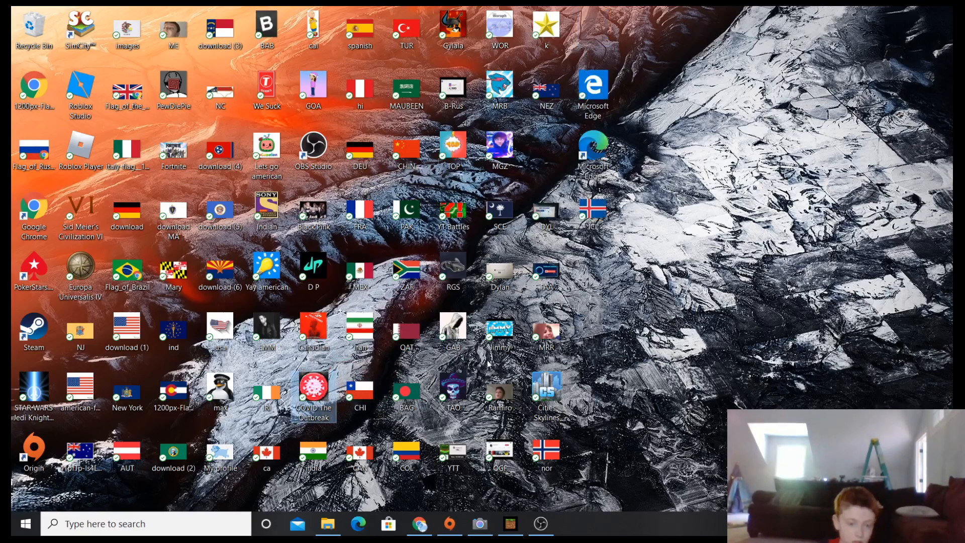
- Restore the running OBS Studio window from the taskbar so the recording can be stopped
{"action": "right_click", "coordinate": [624, 454]}
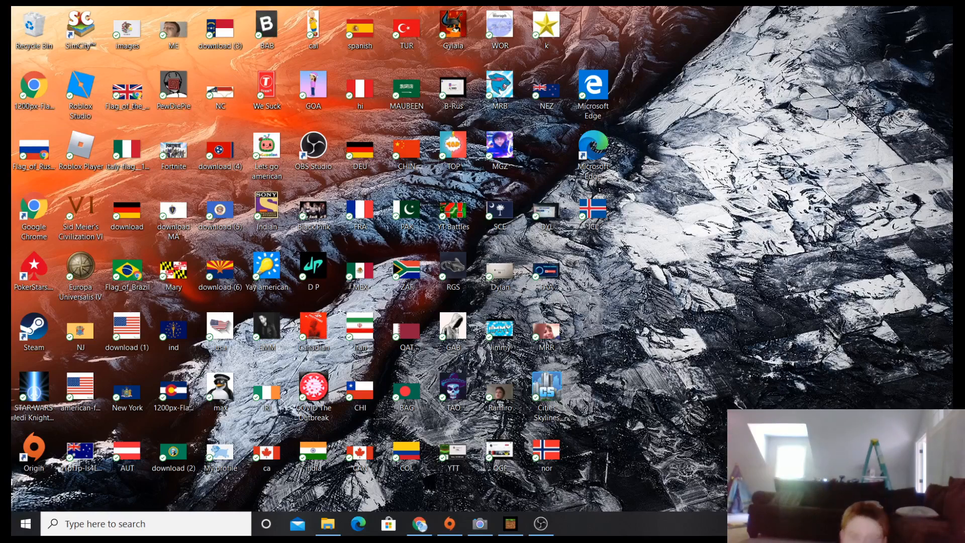
{"action": "left_click", "coordinate": [539, 524]}
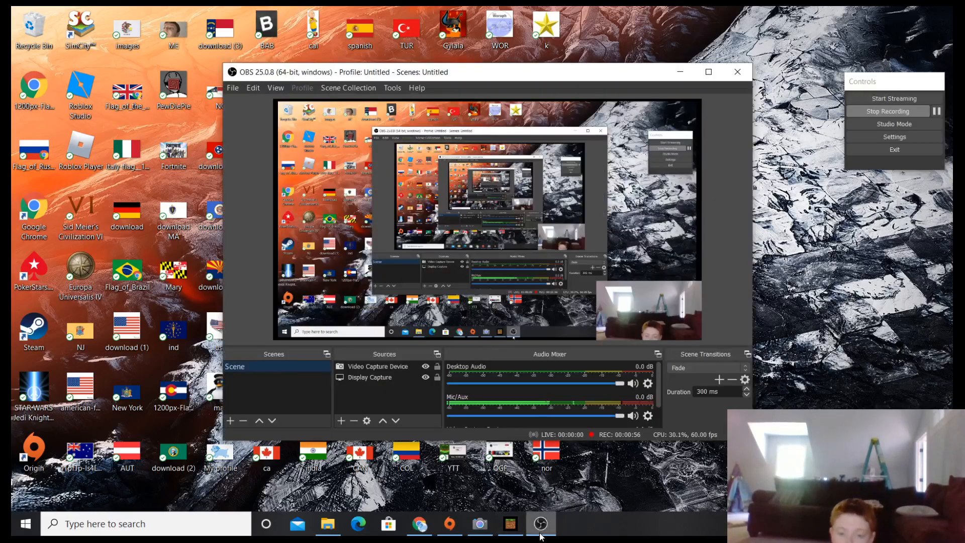